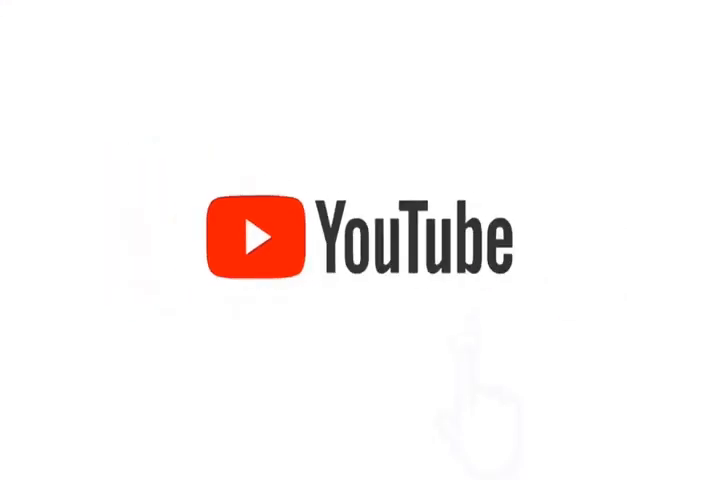
click(475, 240)
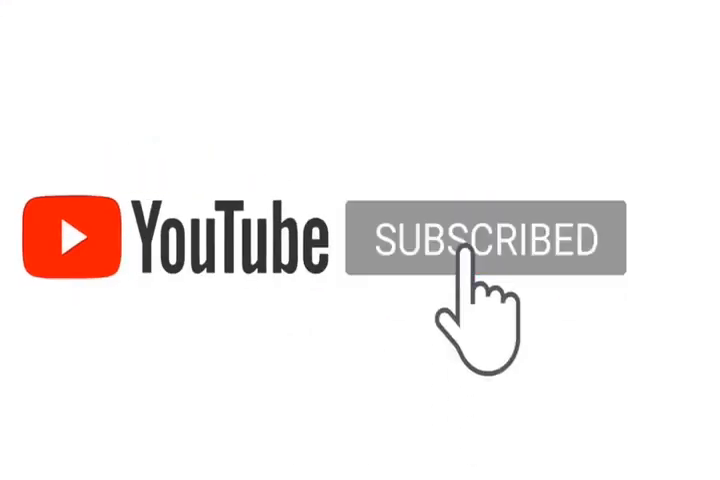